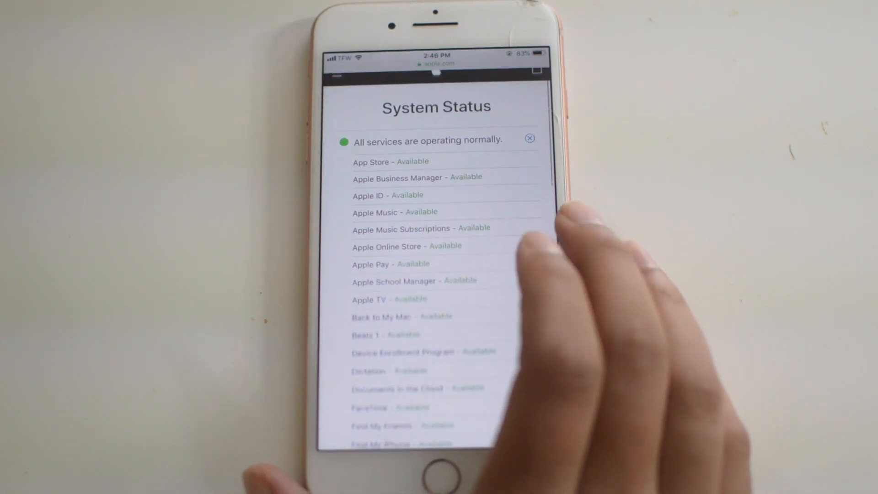
Scroll the Apple System Status service list to confirm all services are normal
{"action": "scroll", "scroll_direction": "down", "scroll_amount": 3}
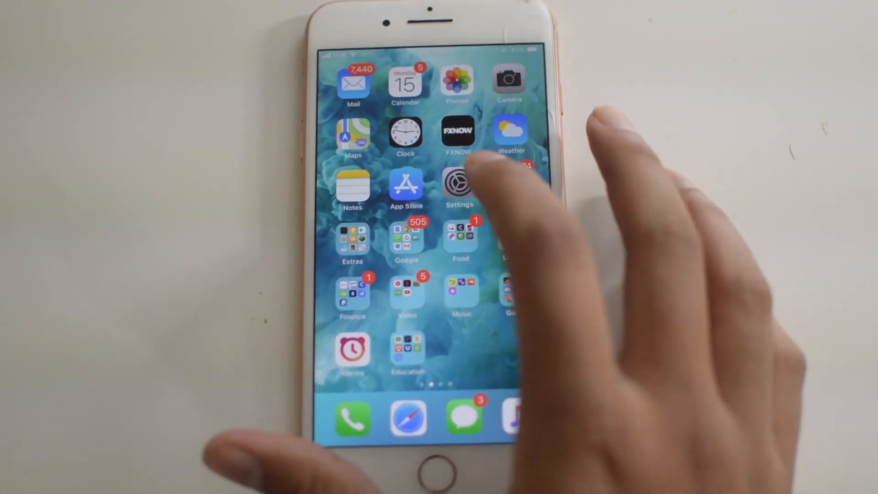
In Settings > Messages, switch iMessage back on and return to the main Settings list
{"action": "left_click", "coordinate": [459, 184]}
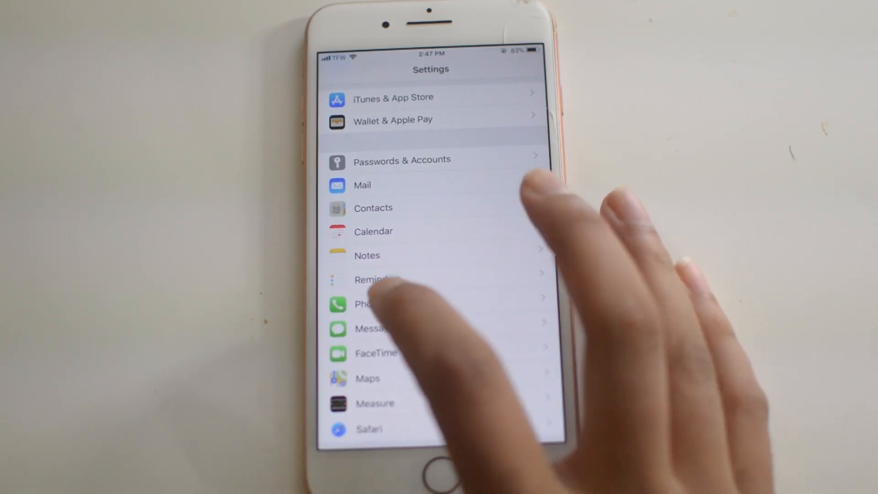
{"action": "left_click", "coordinate": [372, 328]}
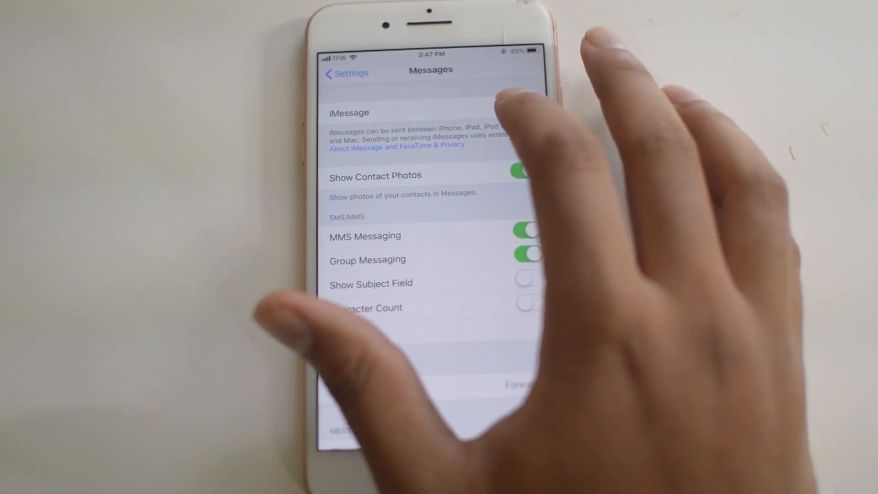
{"action": "left_click", "coordinate": [520, 106]}
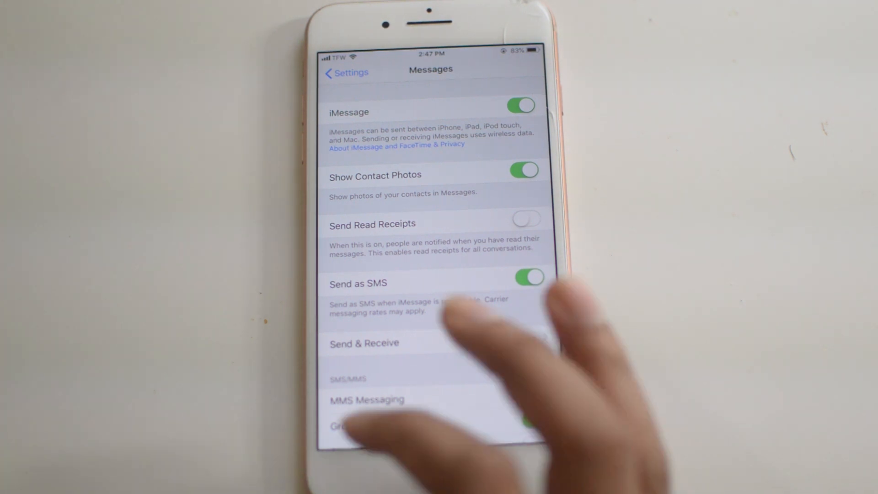
{"action": "left_click", "coordinate": [346, 72]}
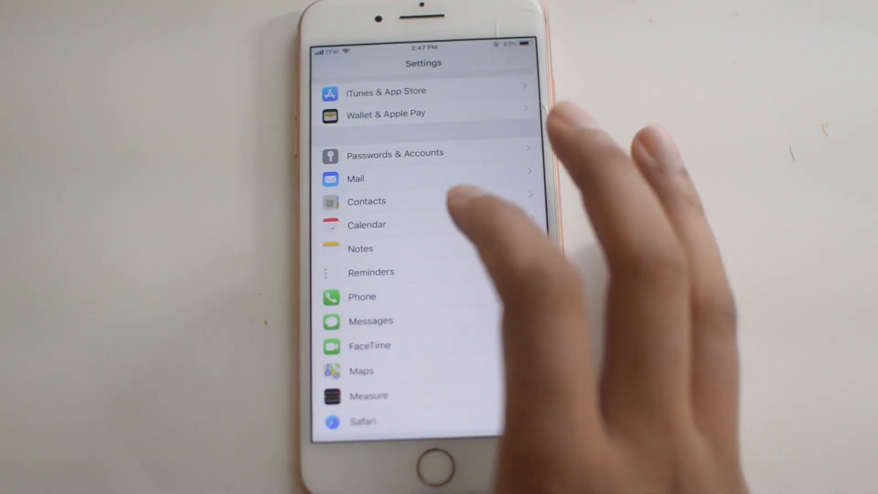
{"action": "scroll", "scroll_direction": "down", "scroll_amount": 3}
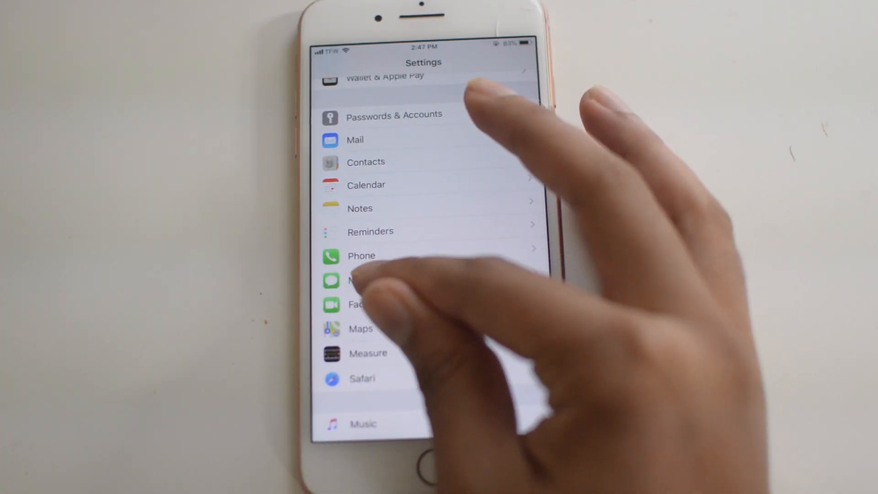
{"action": "left_click", "coordinate": [359, 280]}
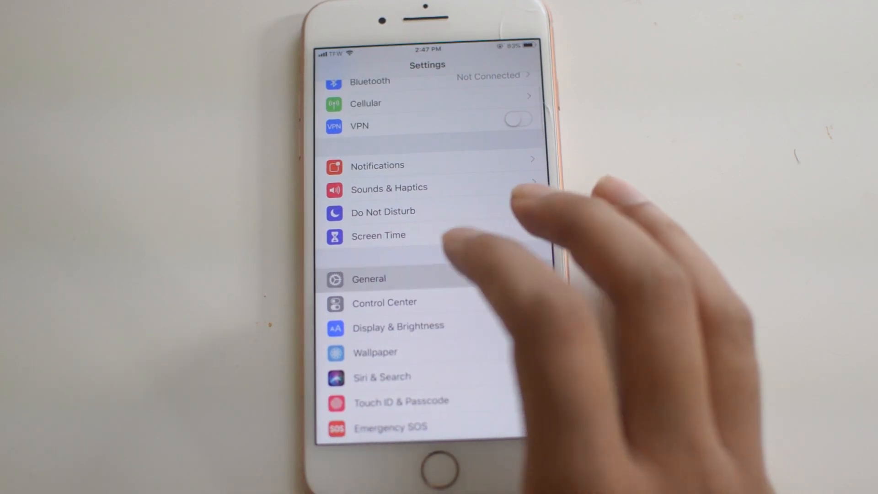
Run Reset Network Settings under General > Reset and return to General
{"action": "left_click", "coordinate": [369, 279]}
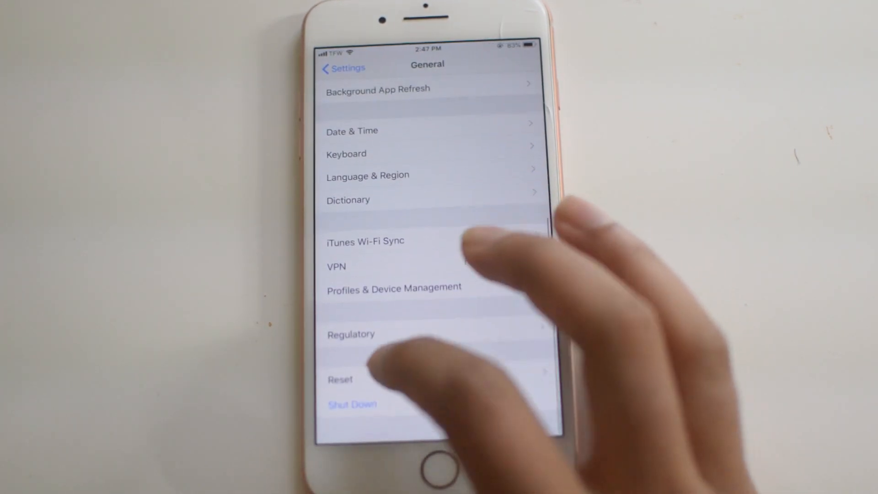
{"action": "left_click", "coordinate": [340, 379]}
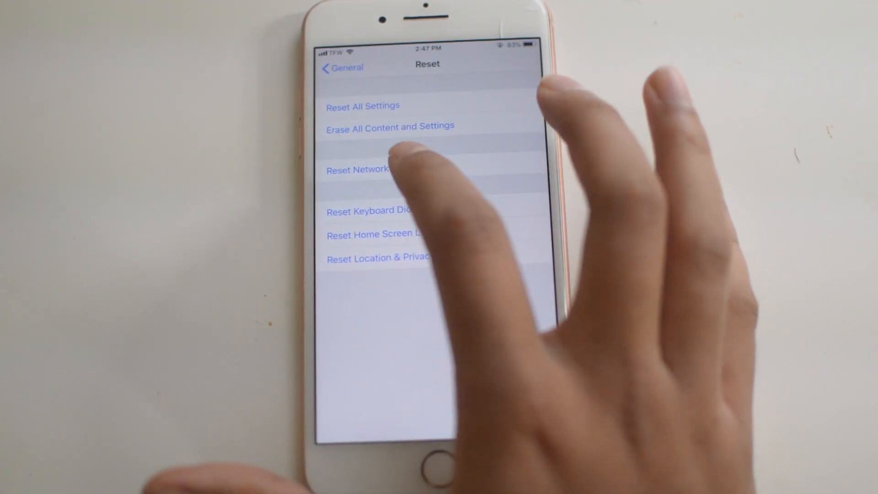
{"action": "left_click", "coordinate": [389, 128]}
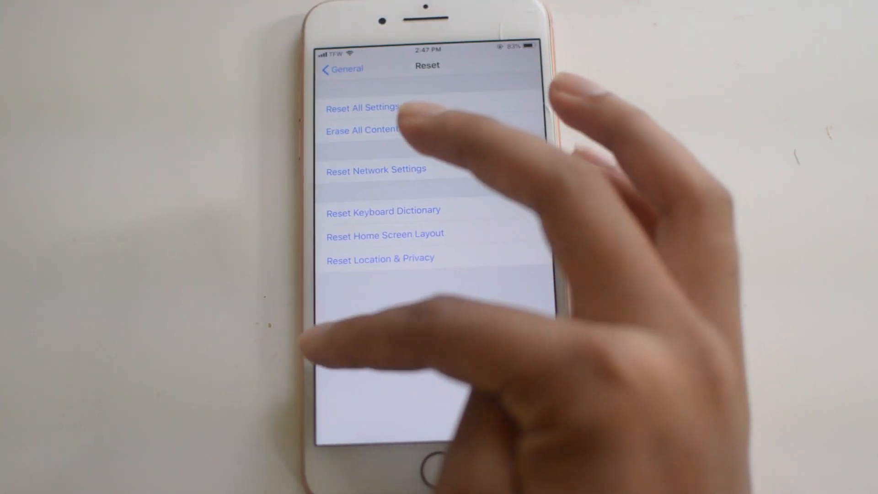
{"action": "left_click", "coordinate": [341, 69]}
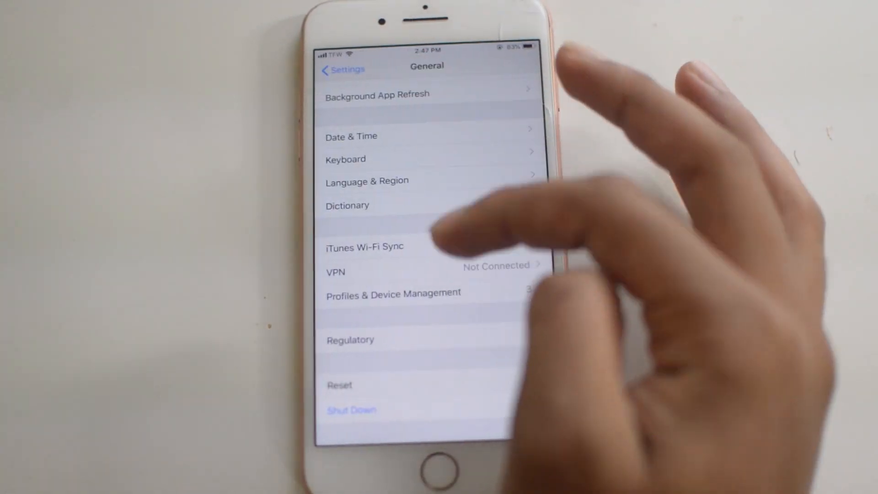
Shut down the phone from General so it can be restarted
{"action": "left_click", "coordinate": [351, 410]}
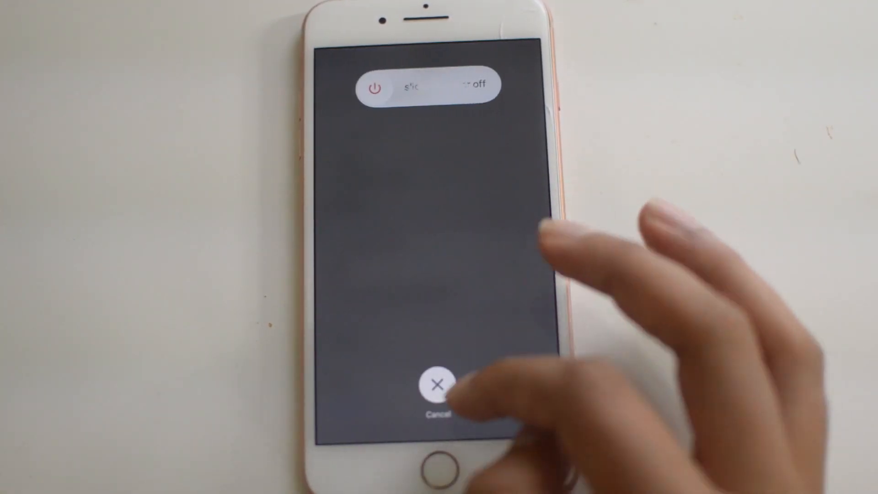
{"action": "left_click", "coordinate": [439, 385]}
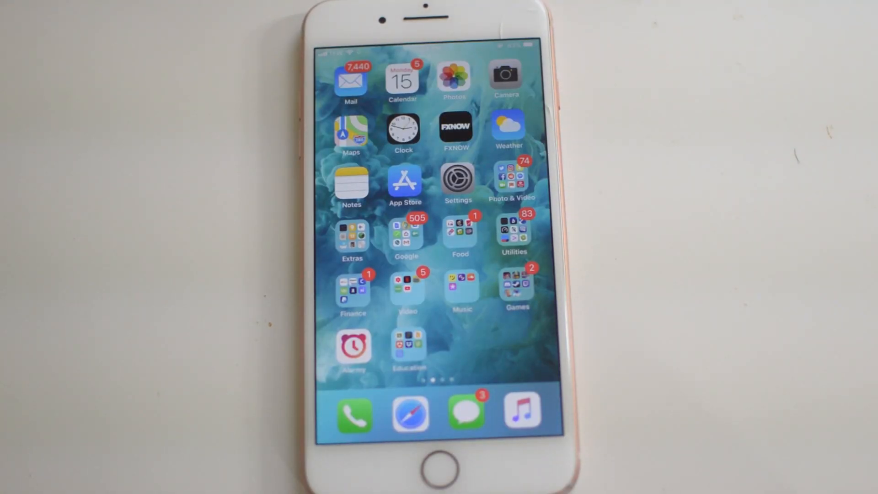